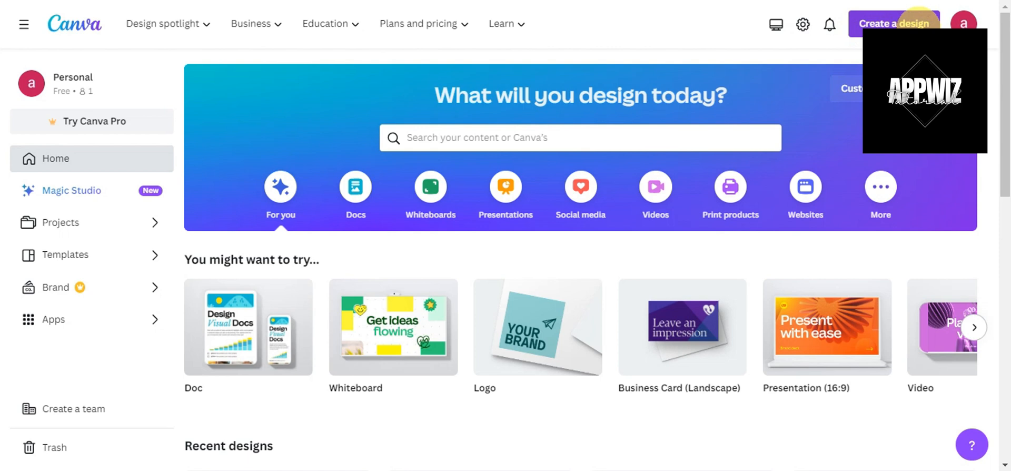
Show the Create a design list of design types.
left_click(918, 24)
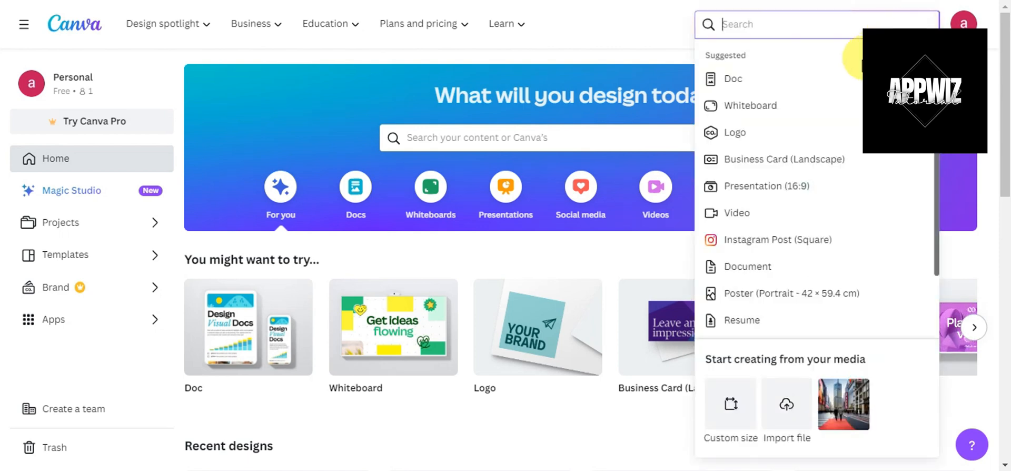
mouse_move(761, 106)
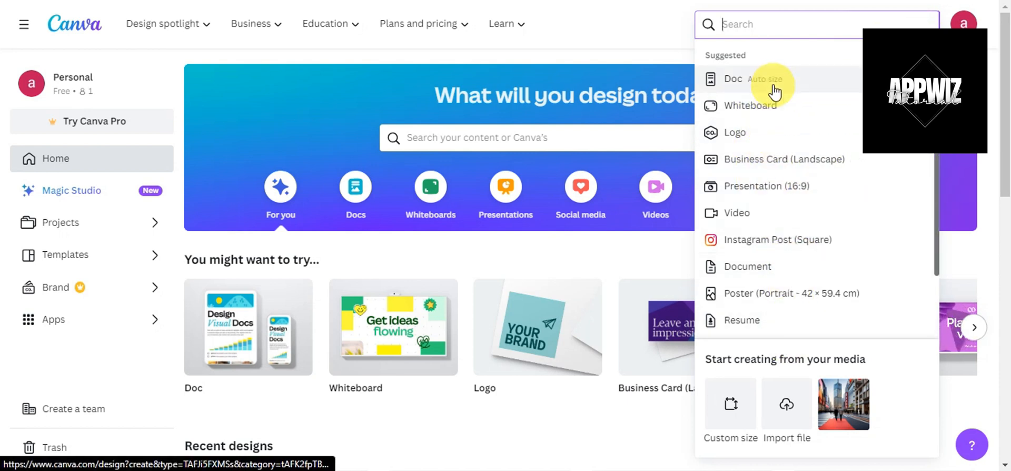
mouse_move(754, 153)
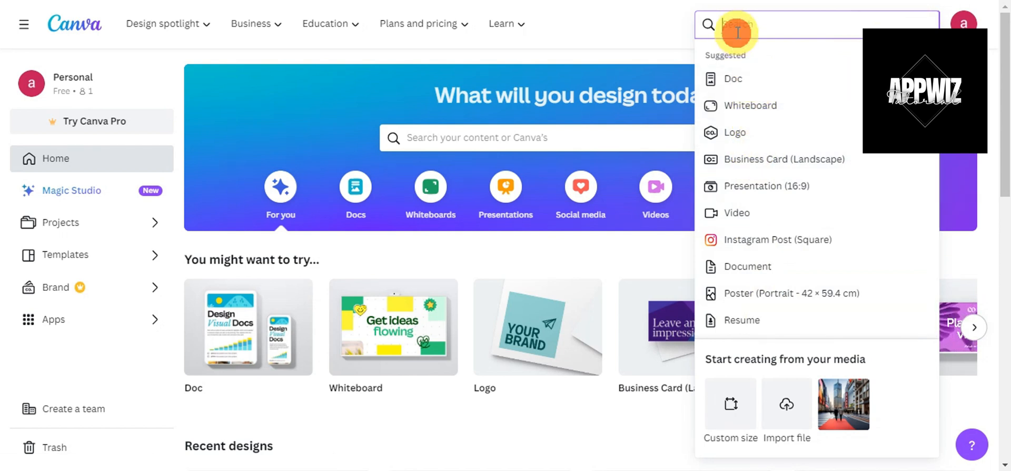
Search 'youtube' and start a YouTube Livestream Video design.
type("your")
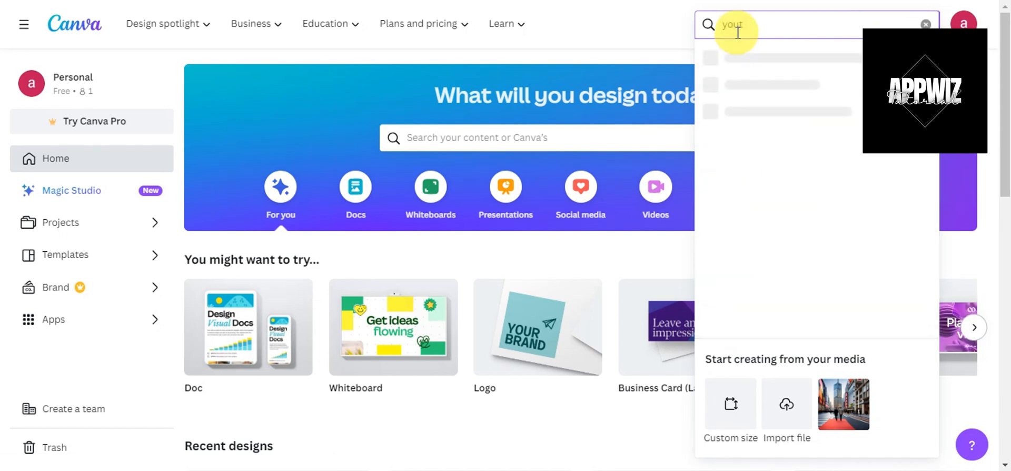
type("youtube")
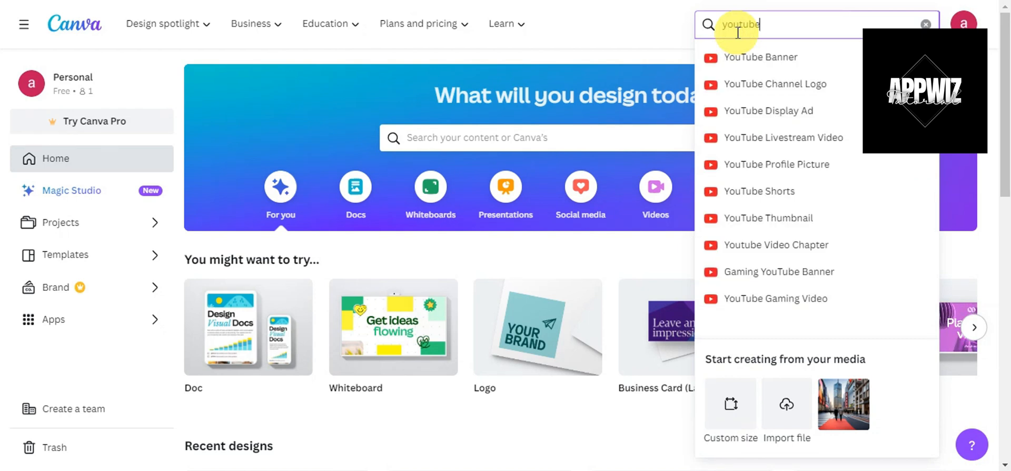
mouse_move(762, 169)
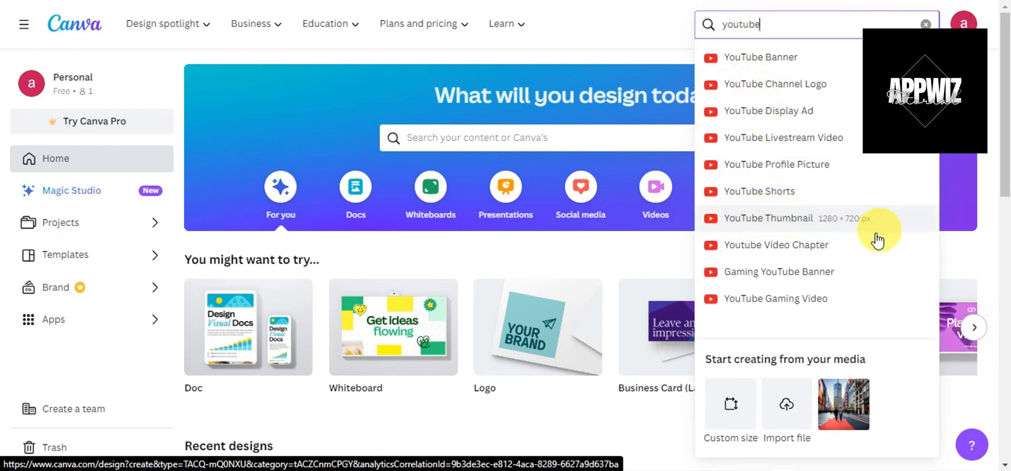
mouse_move(776, 147)
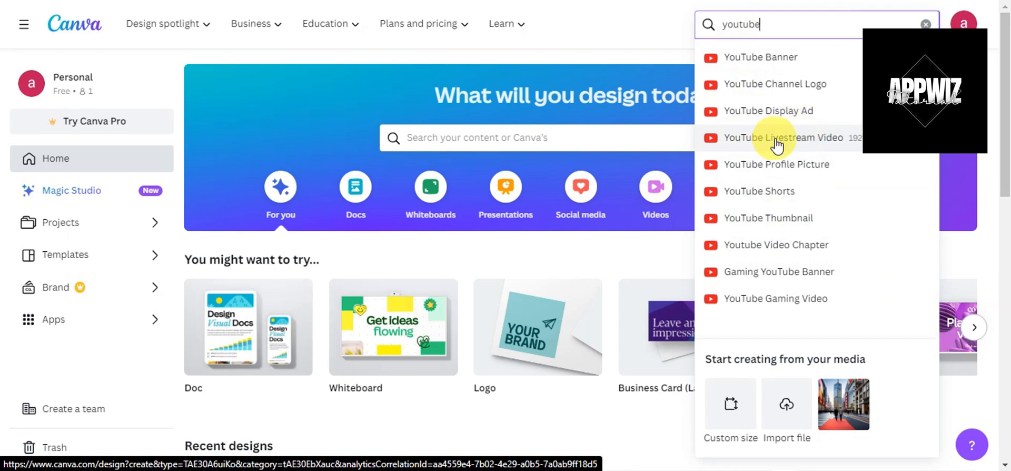
left_click(784, 138)
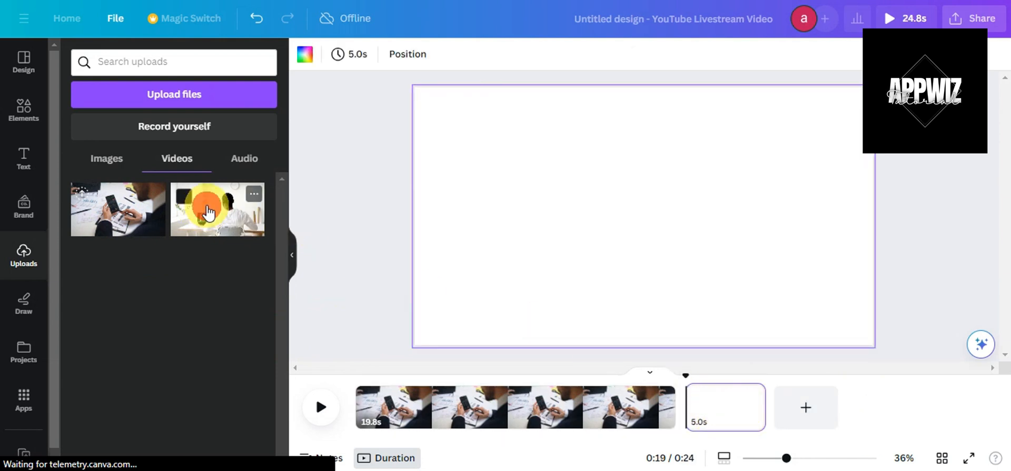
Add the second uploaded clip to page 2 and set it as the page background.
left_click(209, 209)
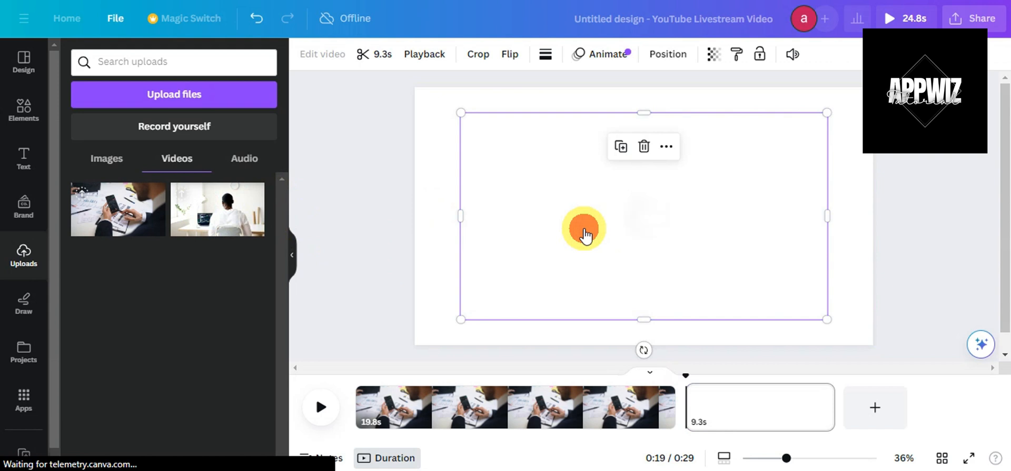
left_click(667, 147)
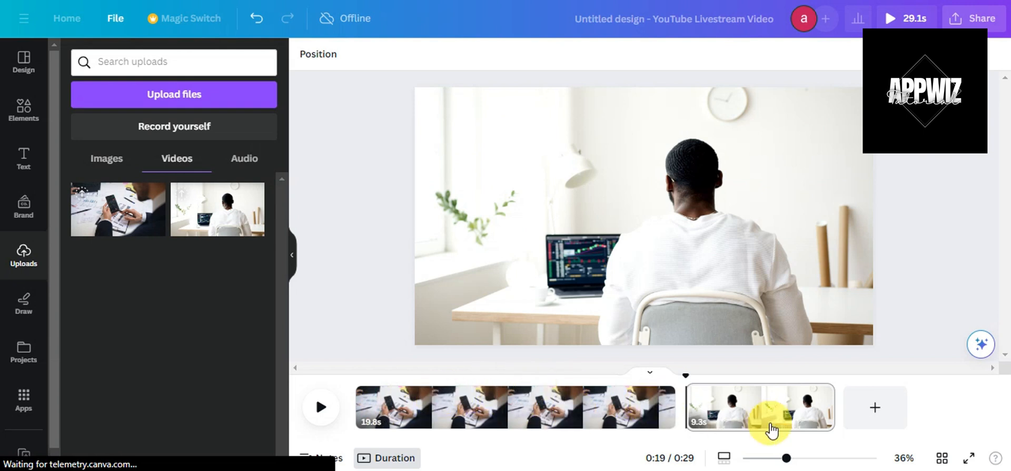
mouse_move(937, 240)
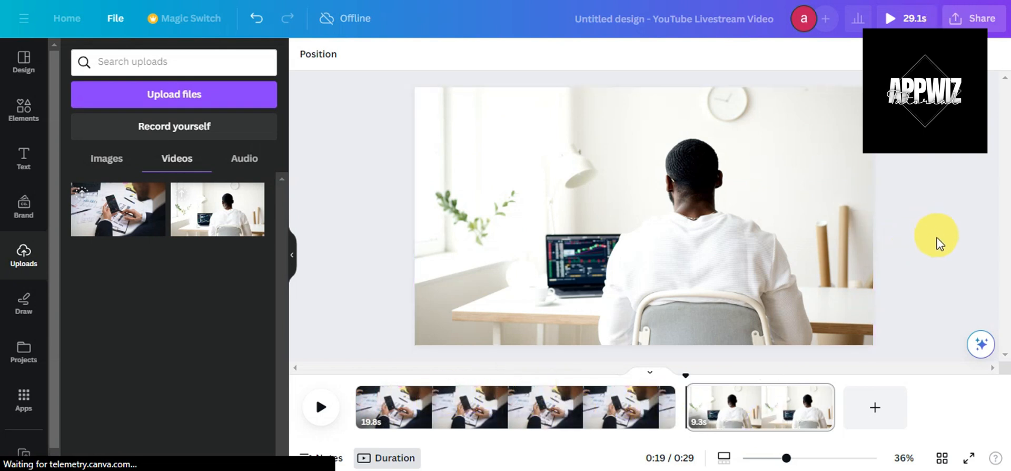